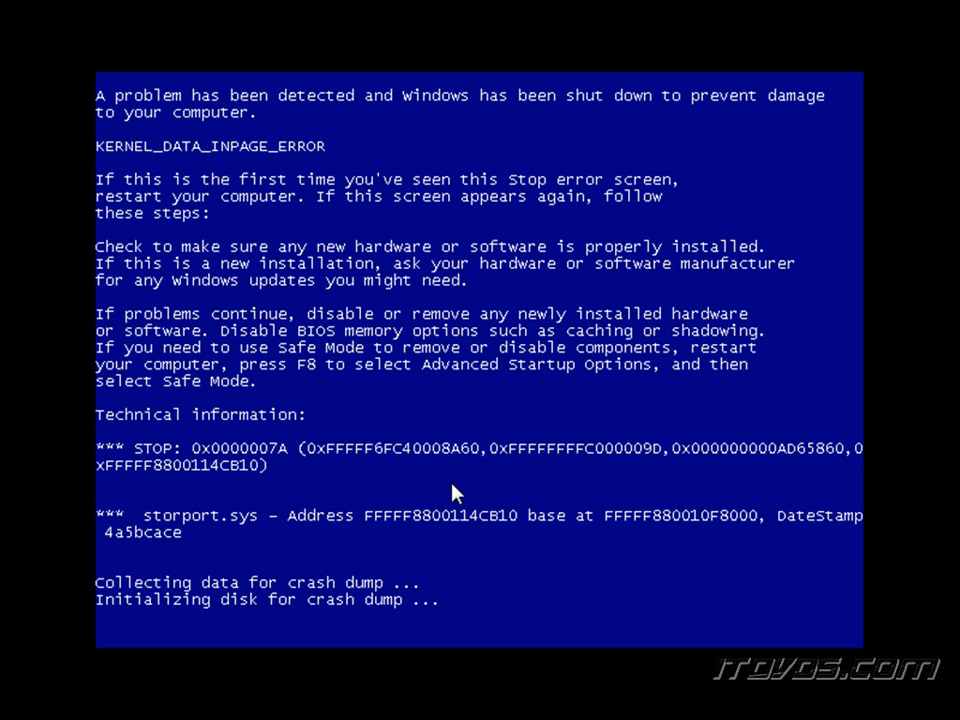
mouse_move(302, 392)
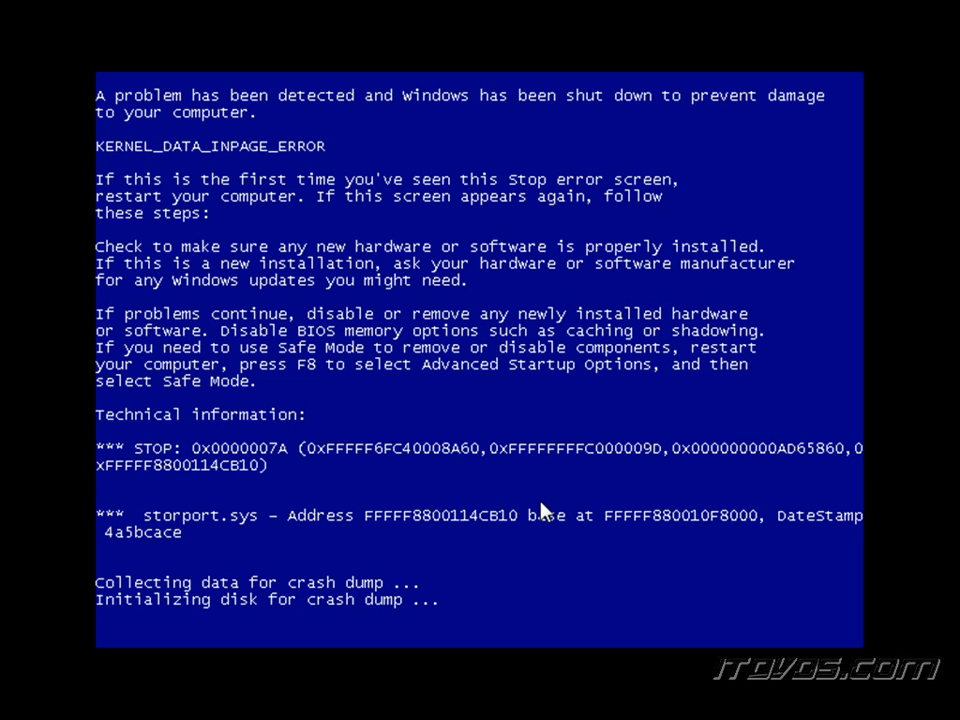
mouse_move(204, 150)
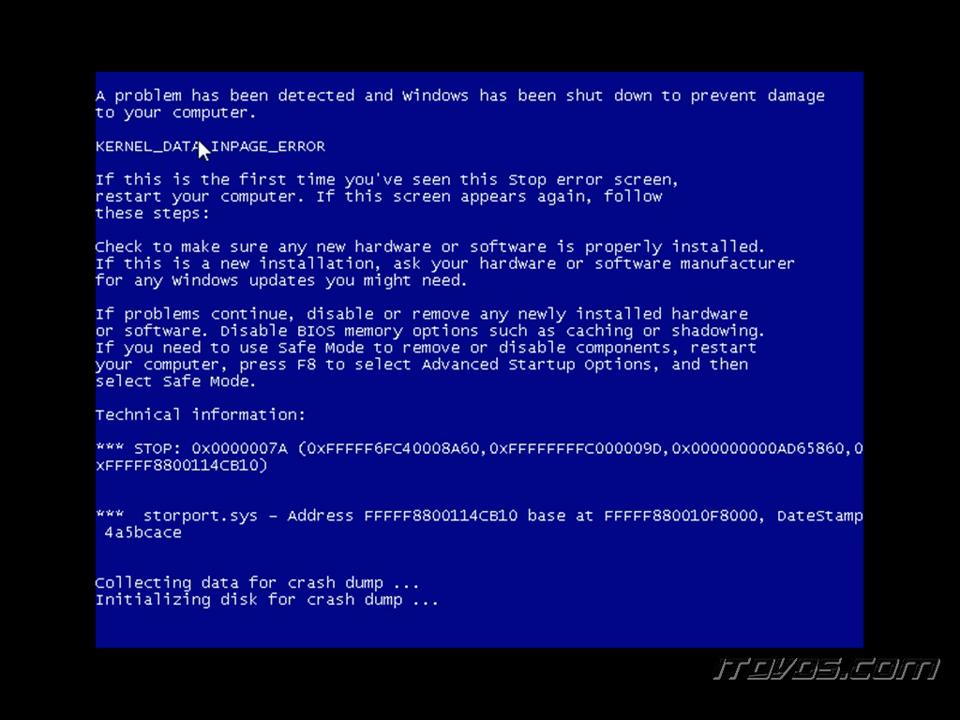
mouse_move(210, 482)
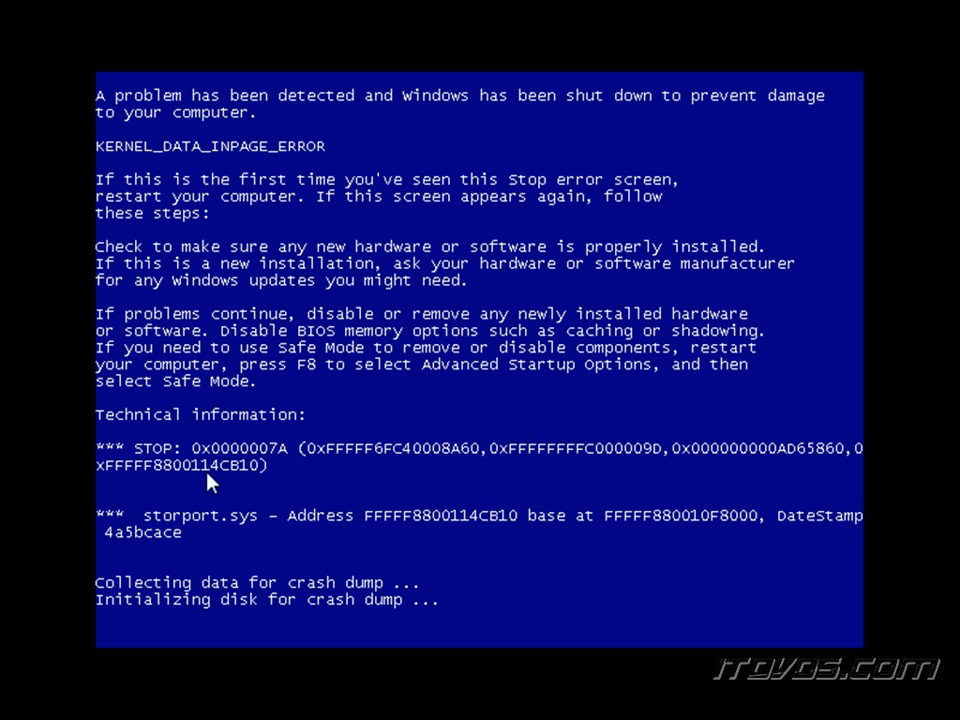
mouse_move(532, 468)
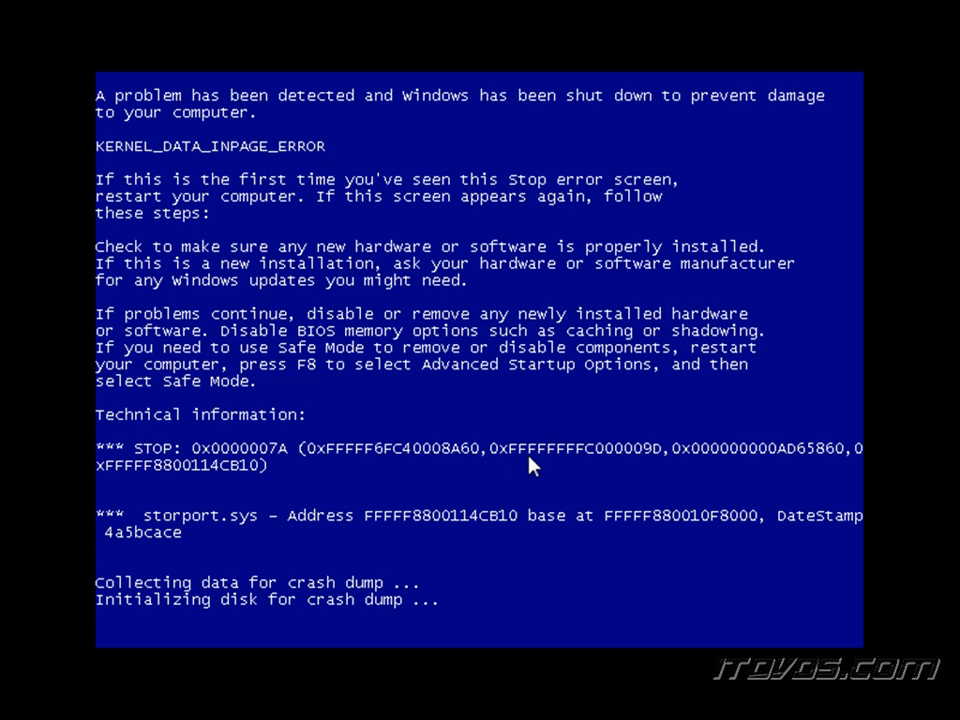
mouse_move(278, 528)
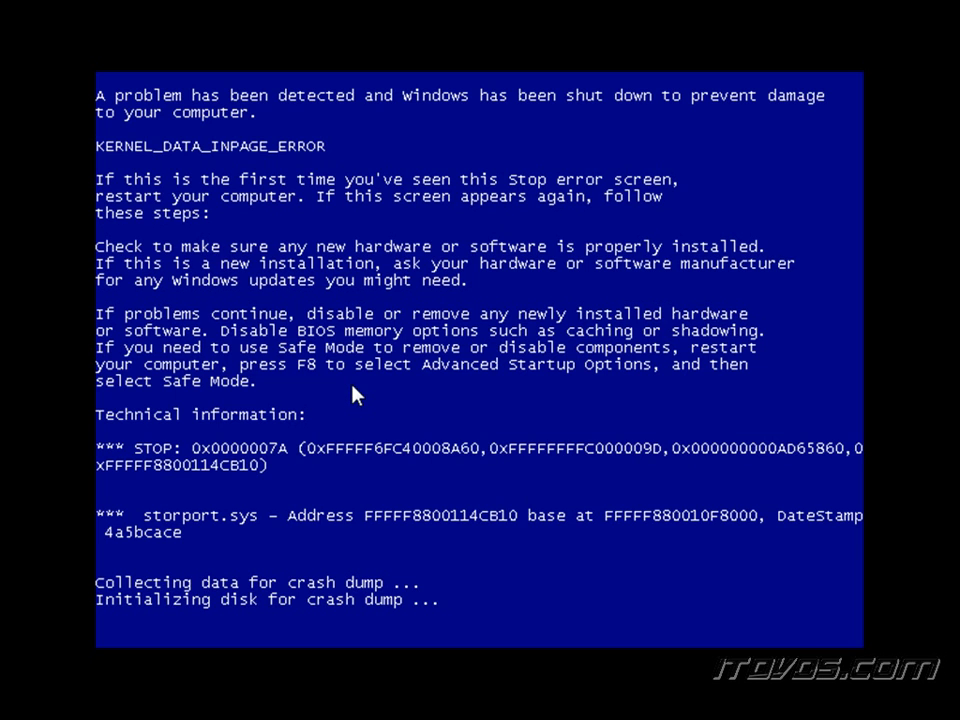
mouse_move(348, 394)
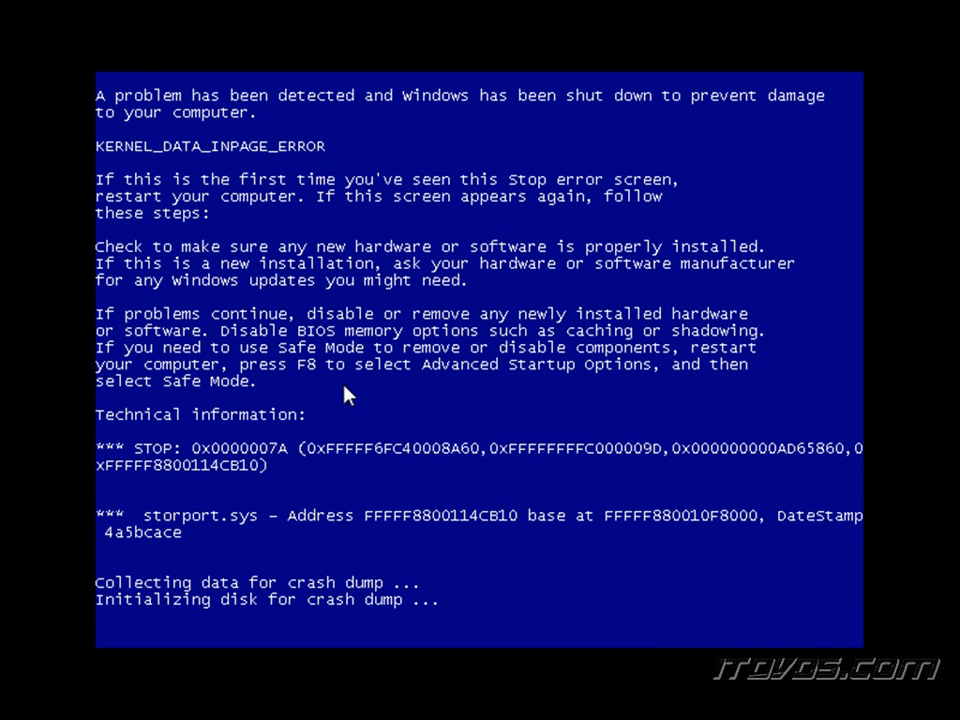
mouse_move(328, 428)
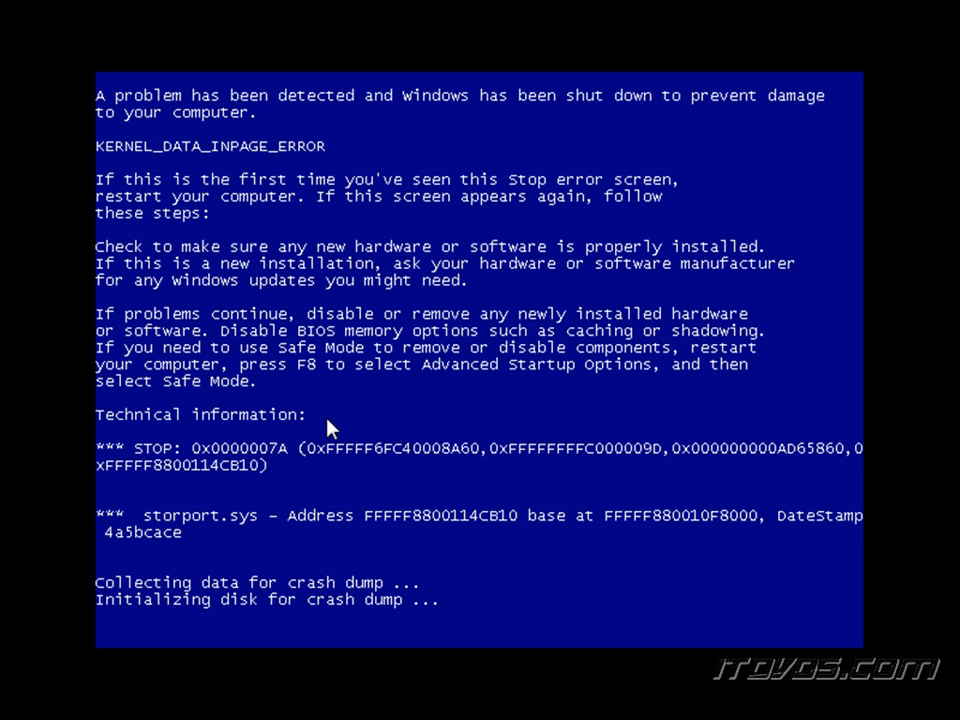
mouse_move(336, 386)
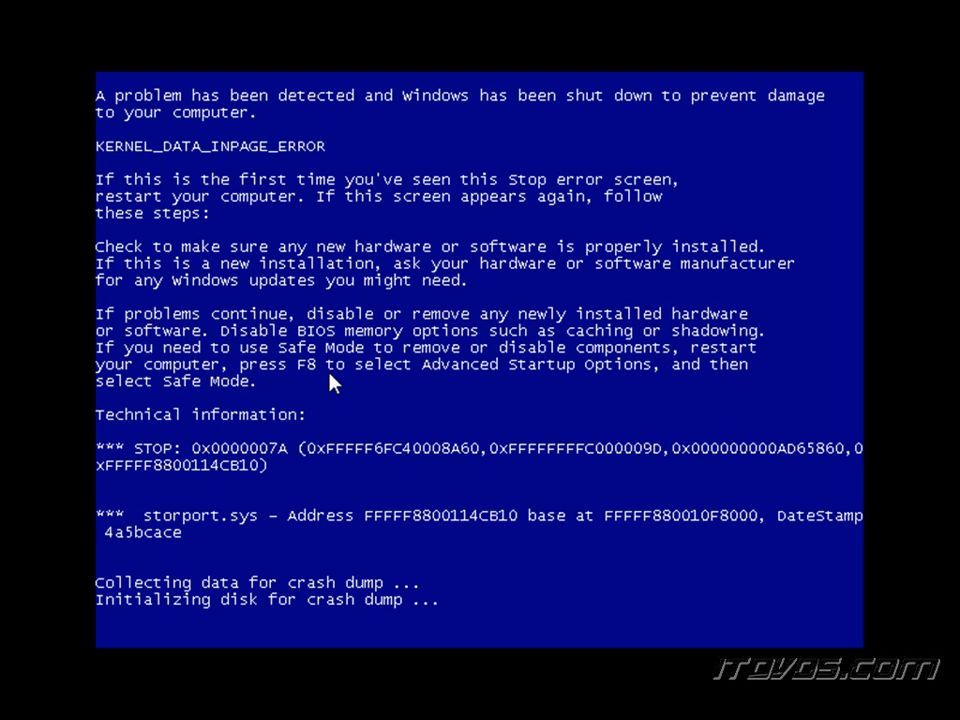
mouse_move(292, 156)
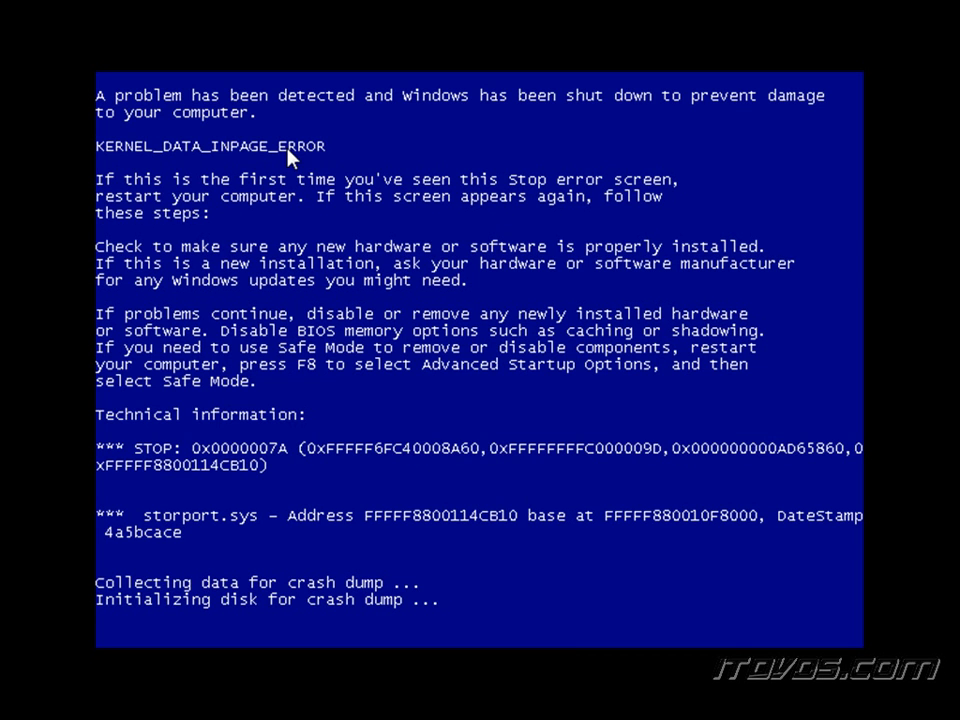
mouse_move(260, 184)
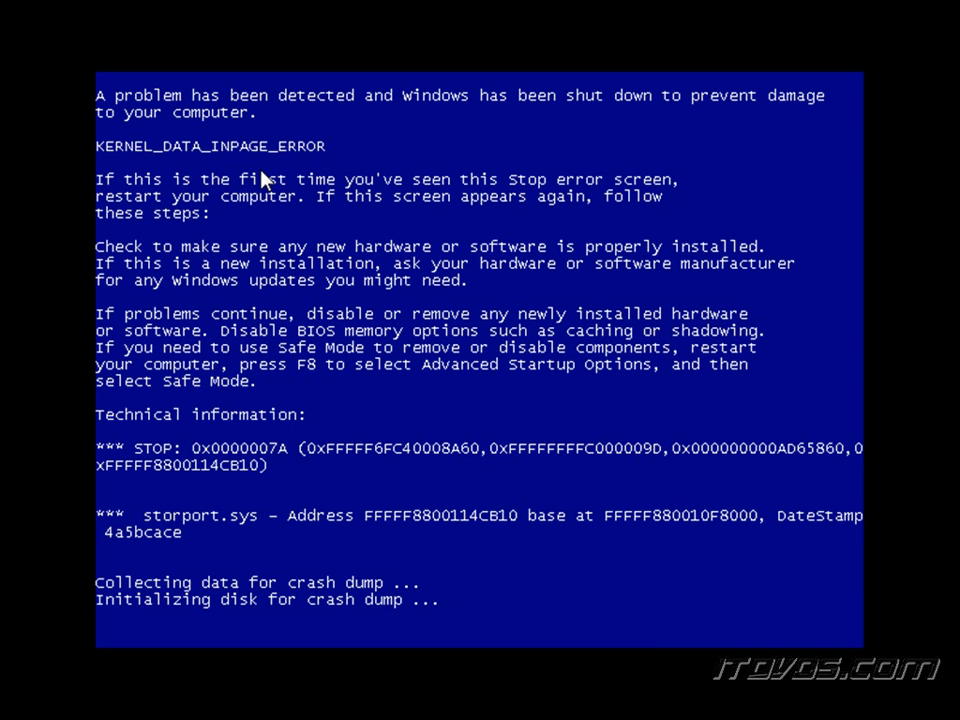
mouse_move(150, 468)
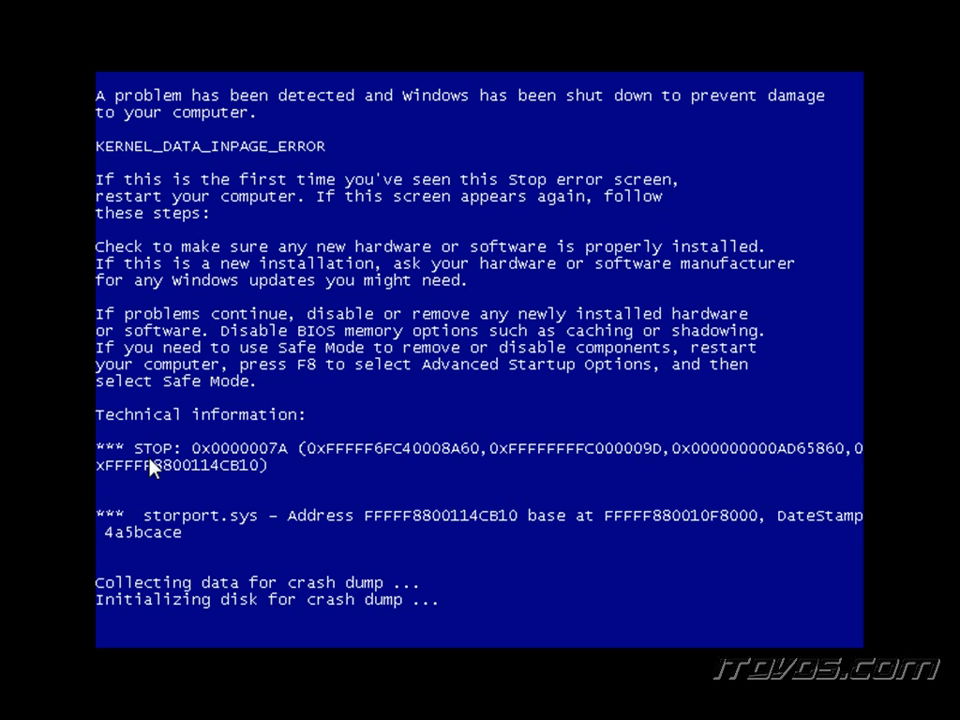
mouse_move(322, 456)
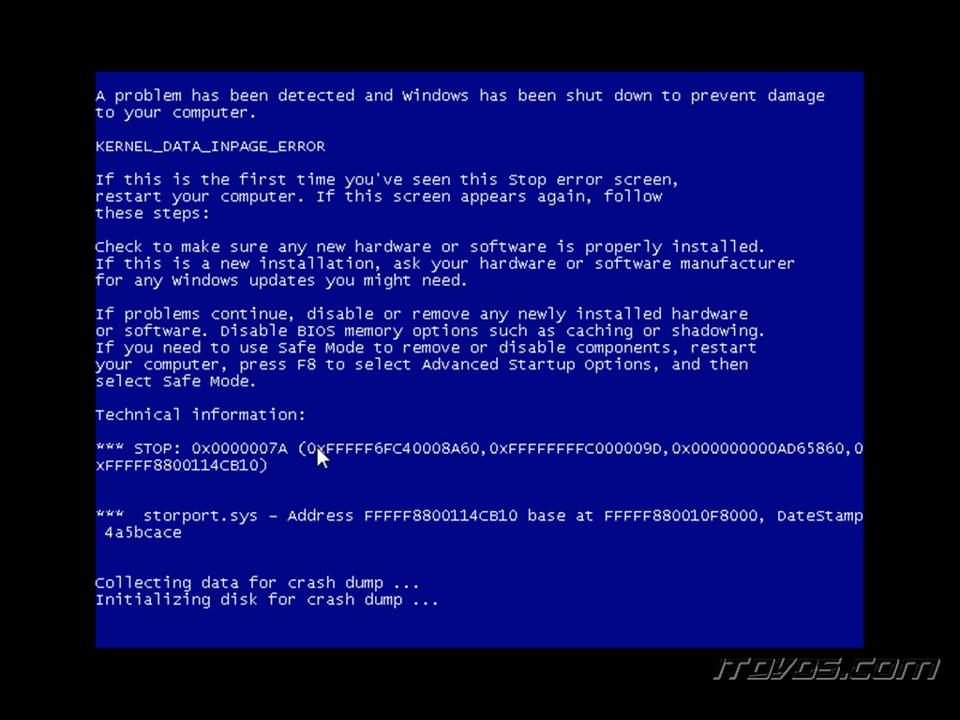
mouse_move(680, 468)
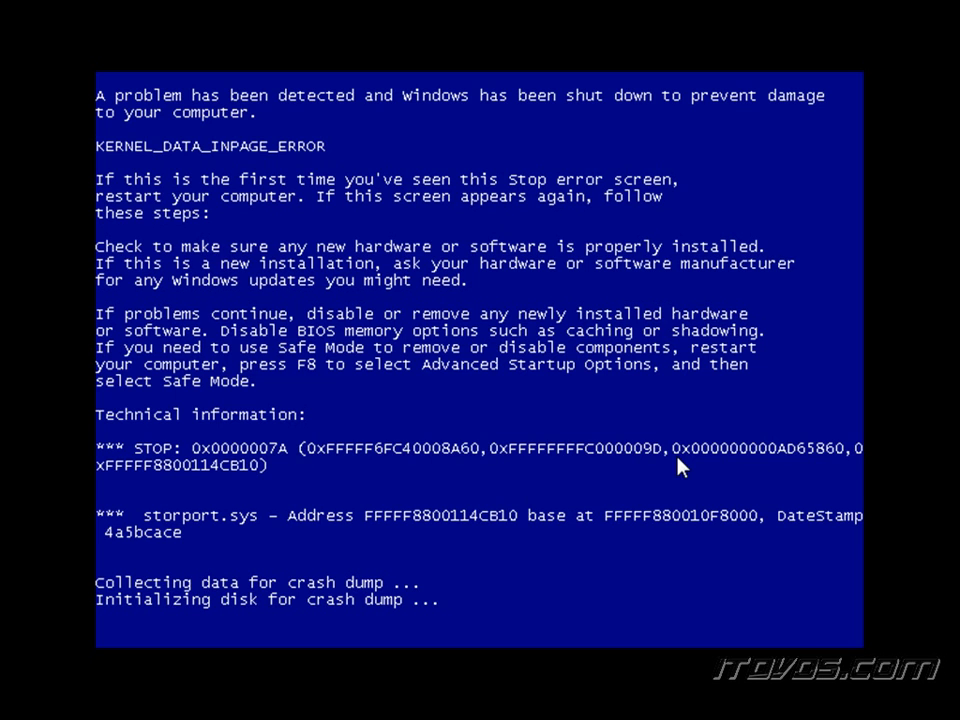
mouse_move(496, 476)
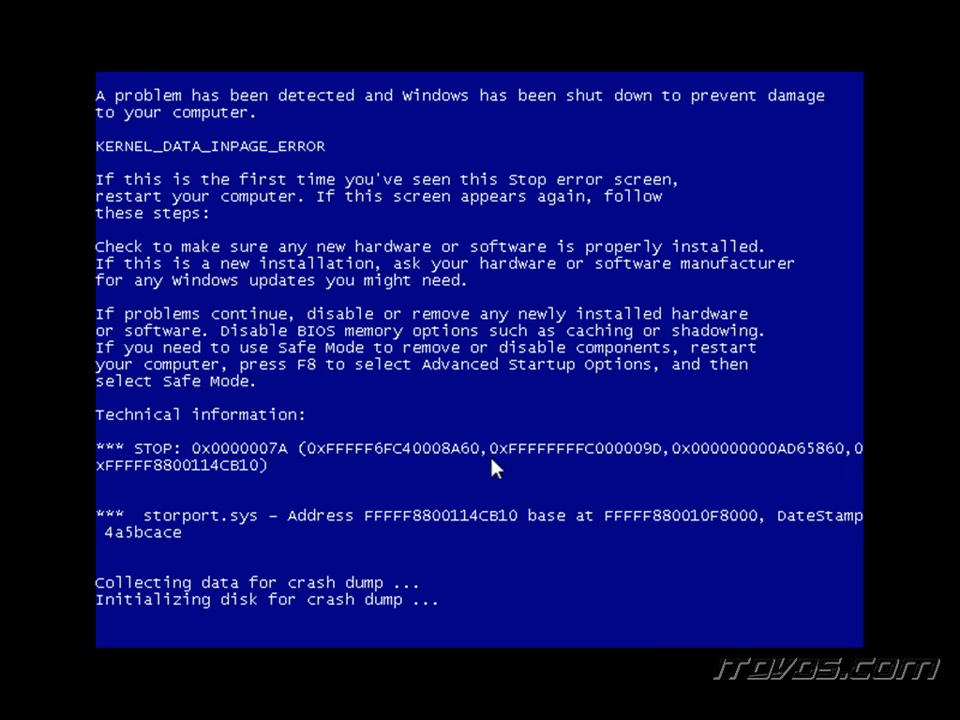
mouse_move(464, 464)
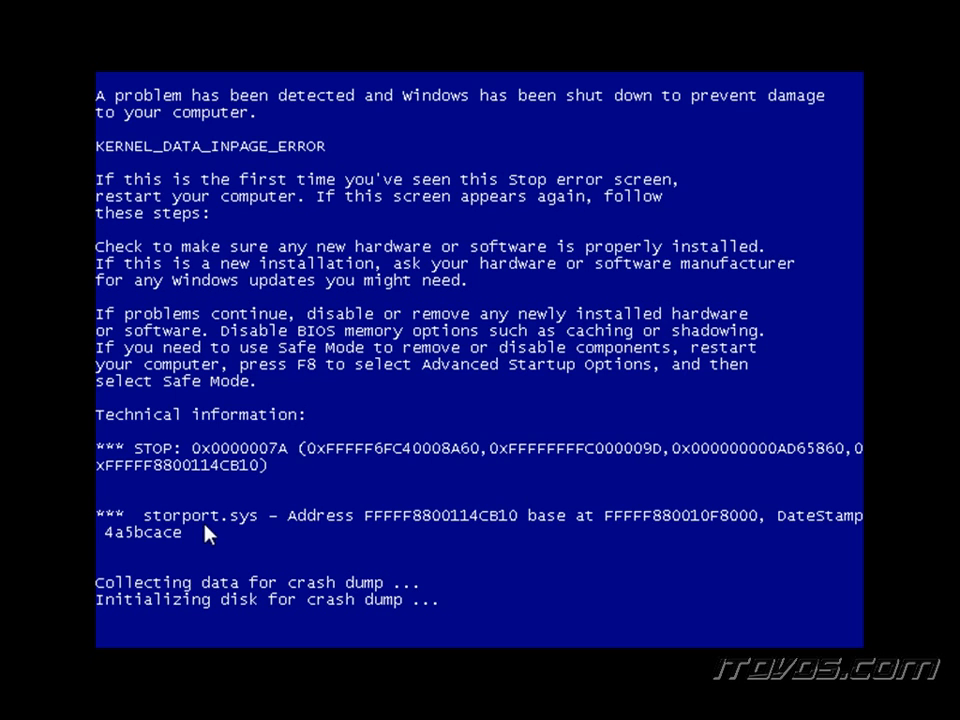
mouse_move(236, 512)
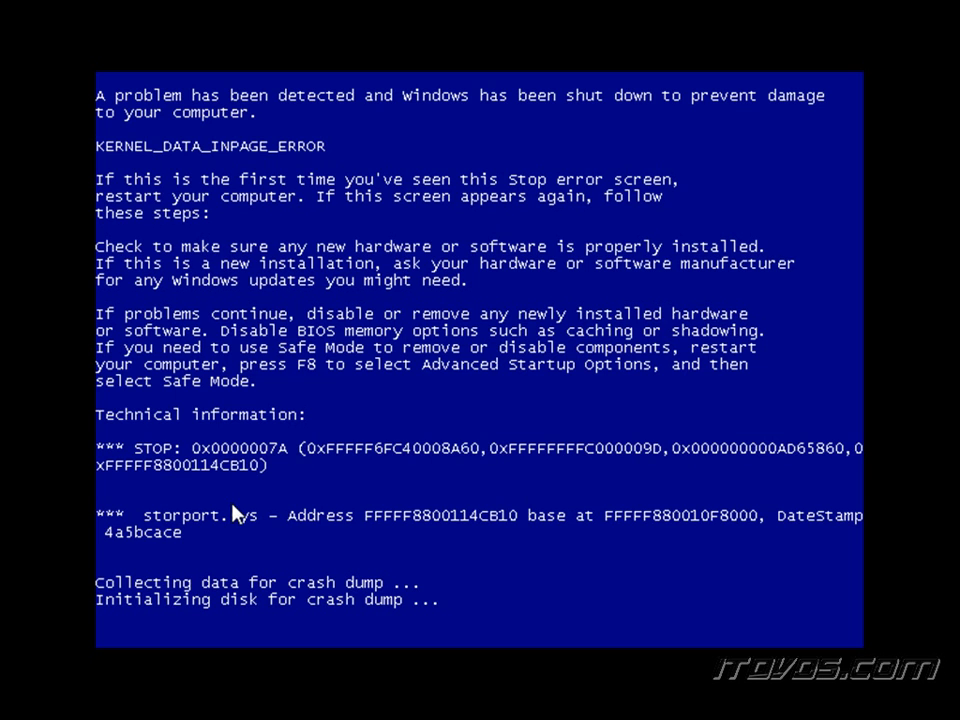
mouse_move(338, 420)
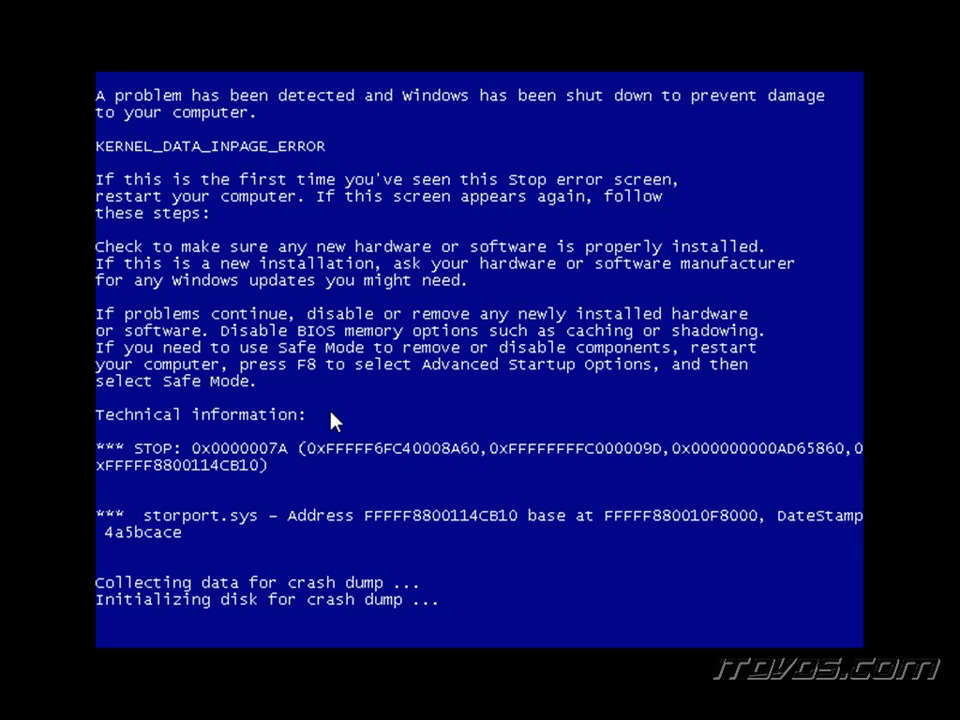
mouse_move(438, 460)
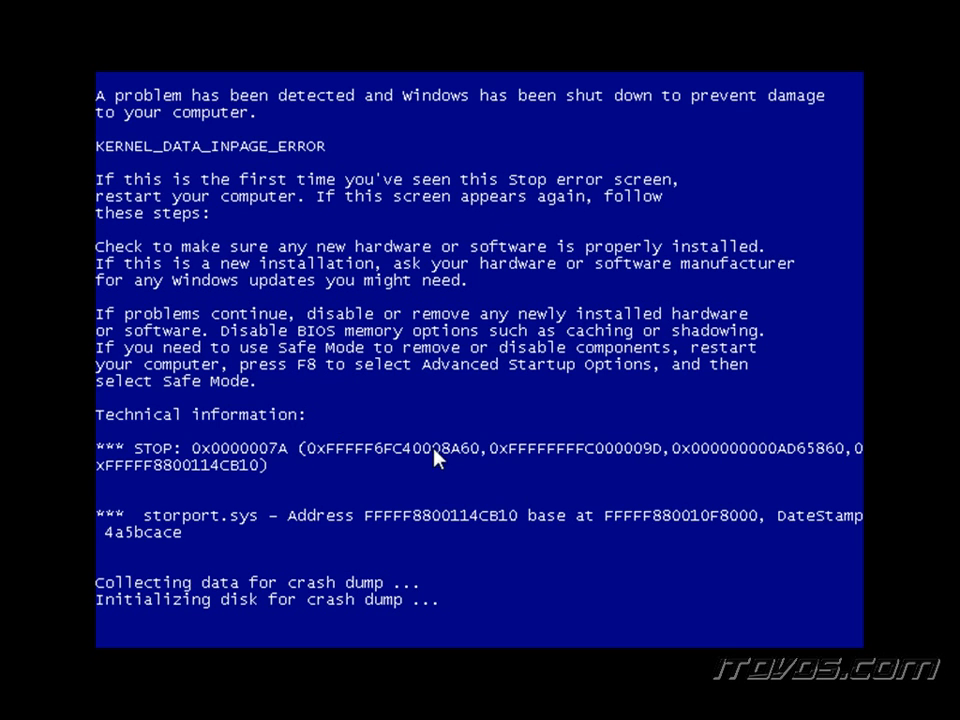
mouse_move(340, 398)
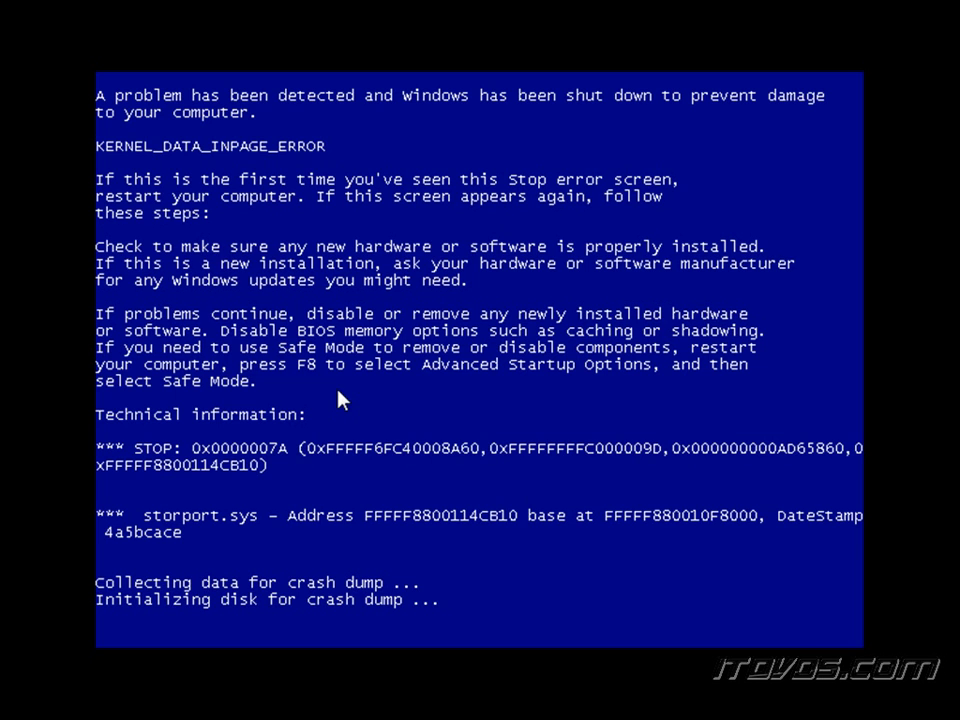